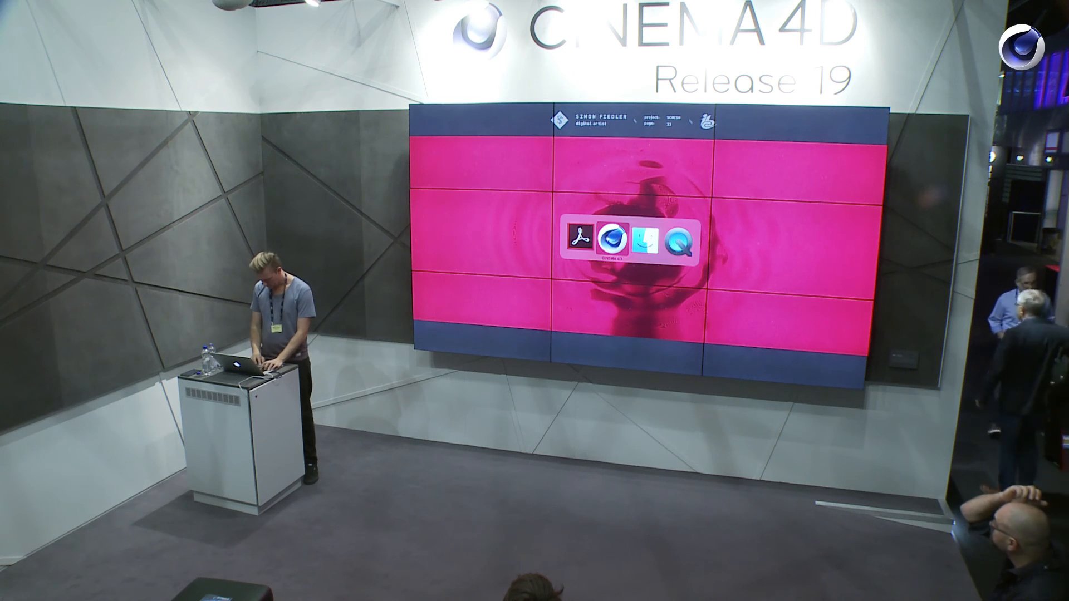
Step: Bring the portal.c4d Cinema 4D window to the front
{"action": "left_click", "coordinate": [615, 244]}
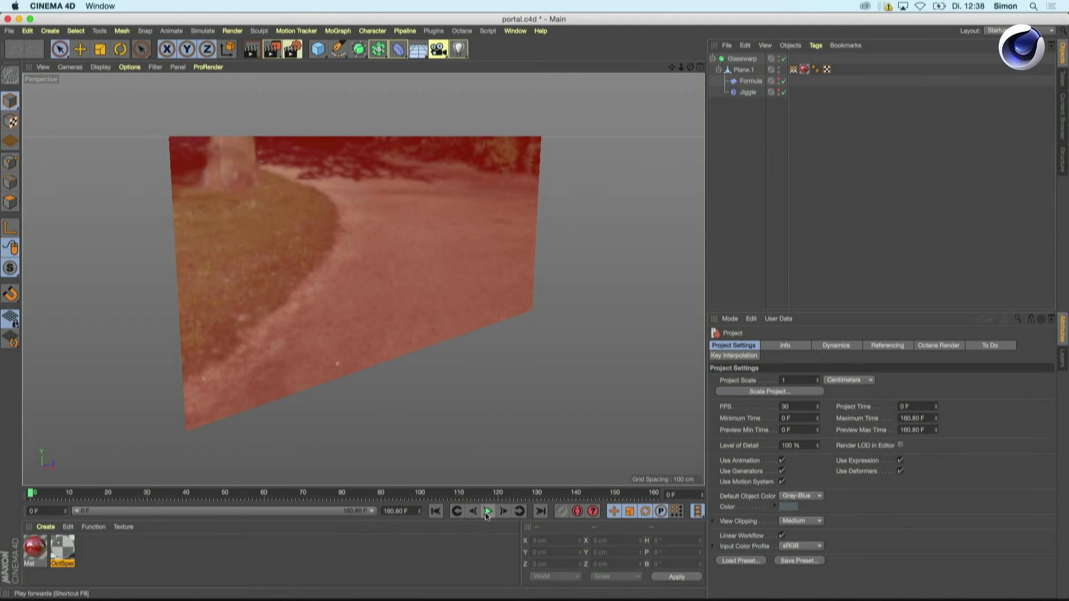
Step: Preview the portal ripple animation: play, pause, resume, then stop playback
{"action": "left_click", "coordinate": [486, 510]}
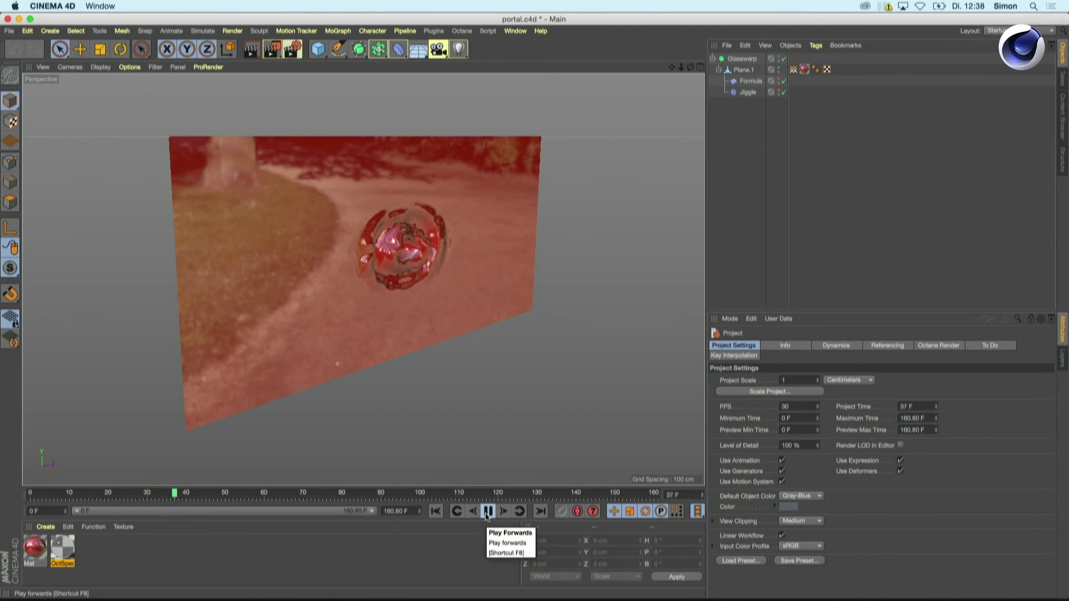
{"action": "left_click", "coordinate": [486, 510]}
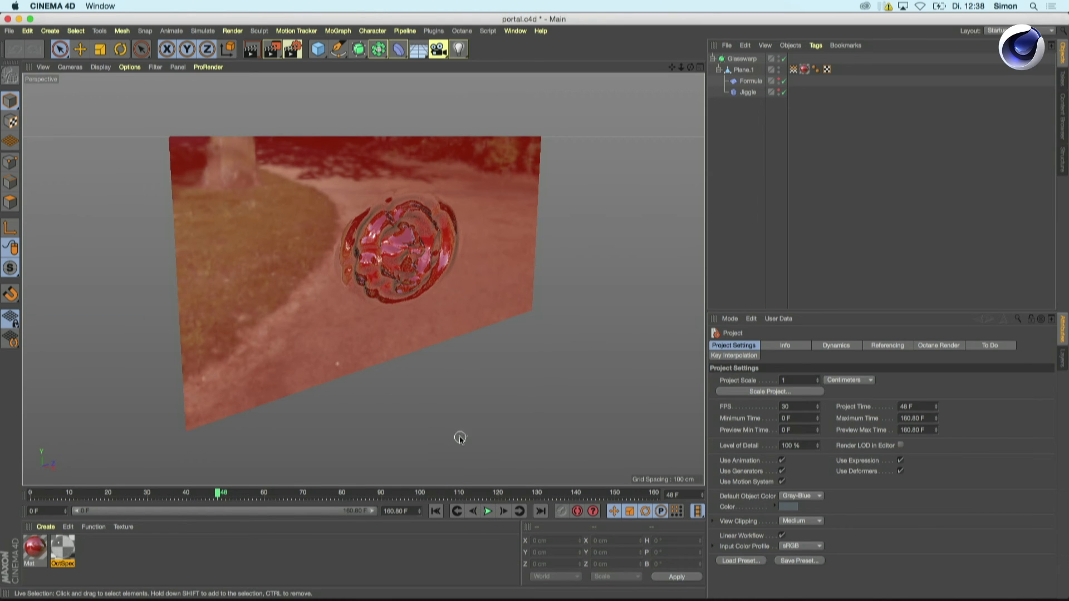
{"action": "left_click", "coordinate": [486, 511]}
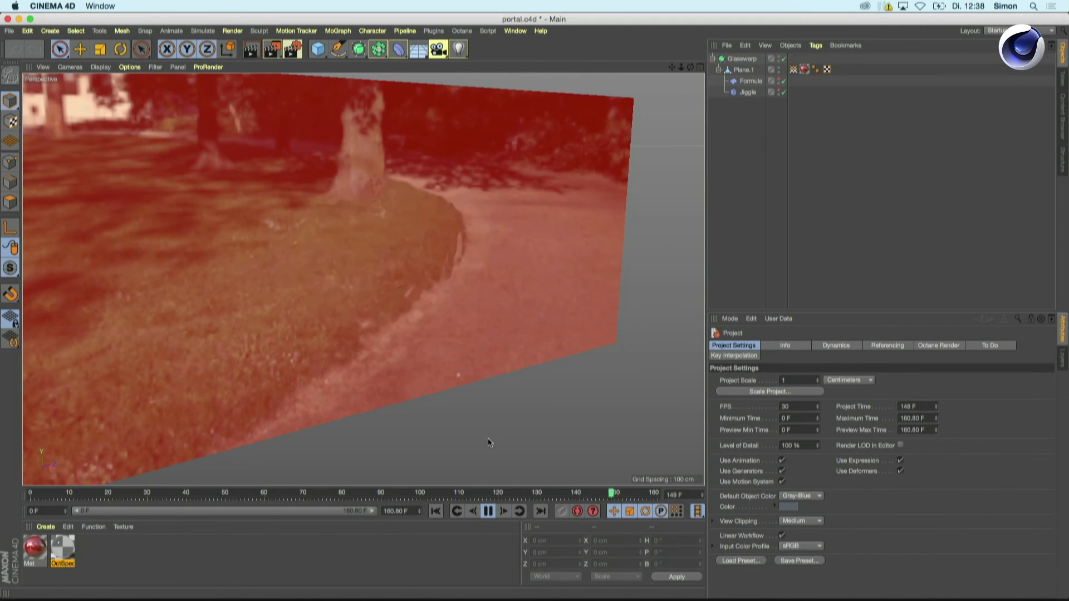
{"action": "left_click", "coordinate": [487, 511]}
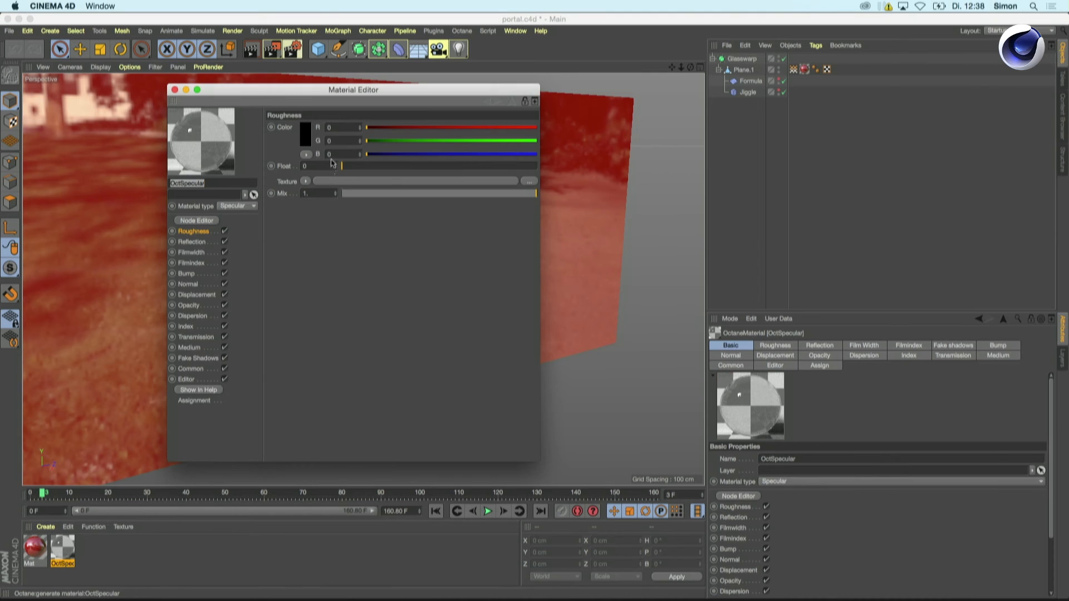
Step: Close the OctSpecular Material Editor window
{"action": "left_click", "coordinate": [175, 89]}
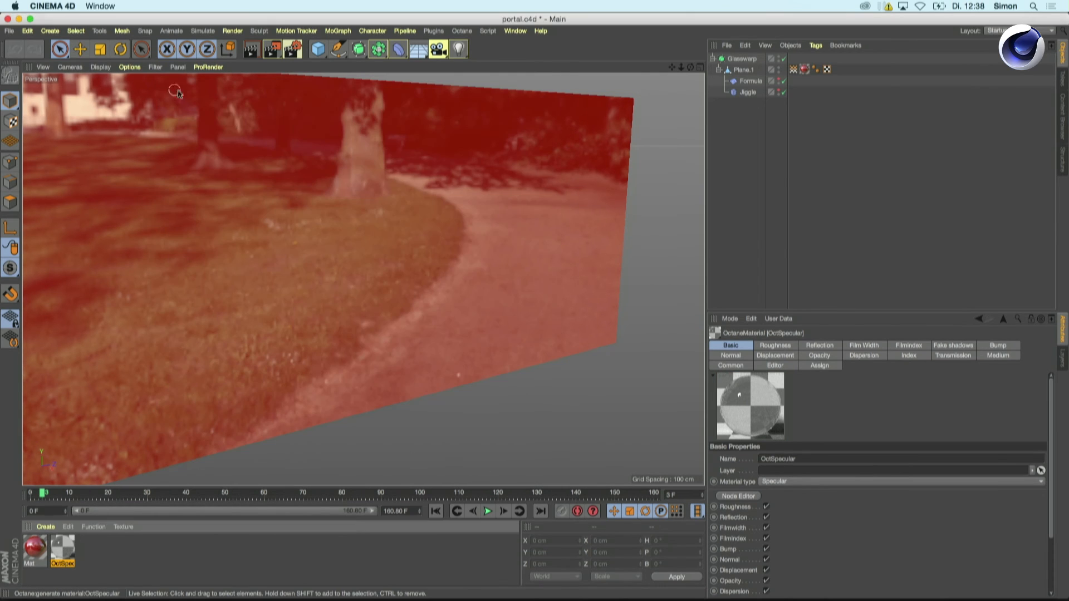
{"action": "mouse_move", "coordinate": [454, 318]}
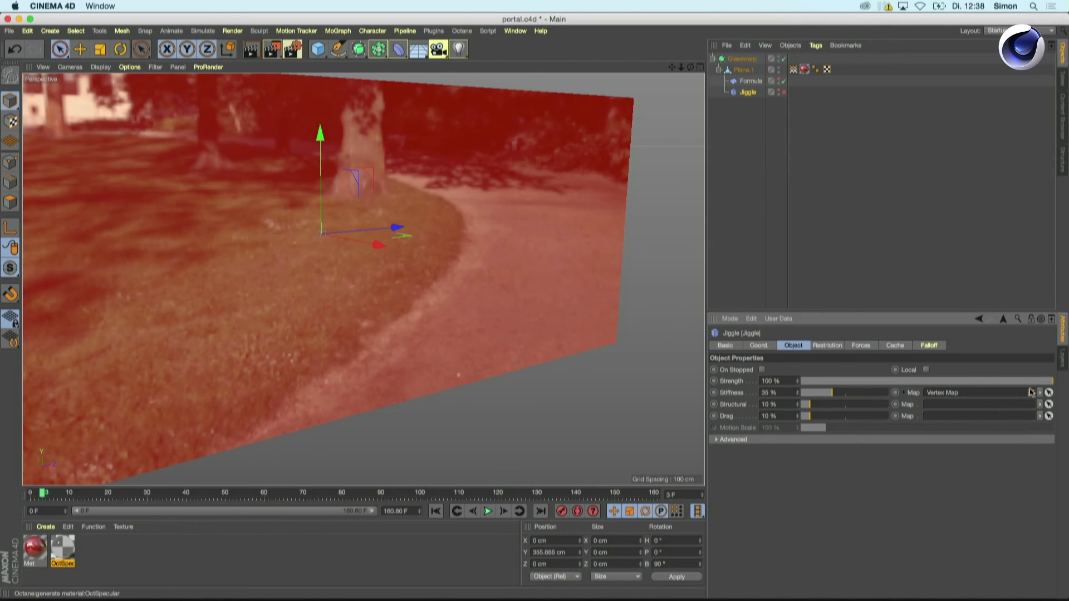
Step: Clear the vertex map from the Jiggle's Stiffness Map, then select the Formula deformer
{"action": "left_click", "coordinate": [1029, 392]}
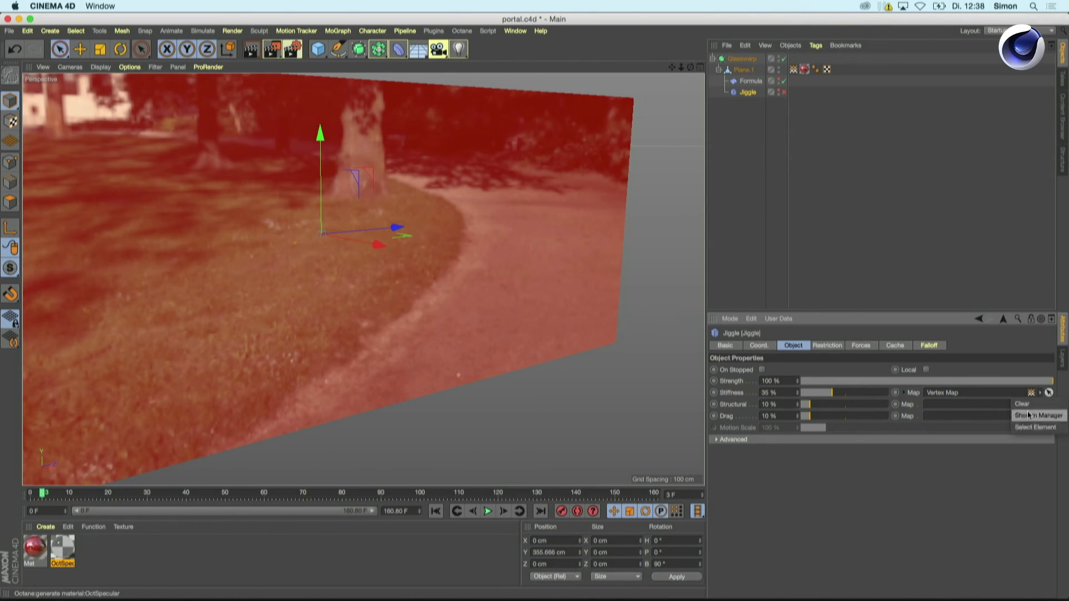
{"action": "left_click", "coordinate": [747, 81]}
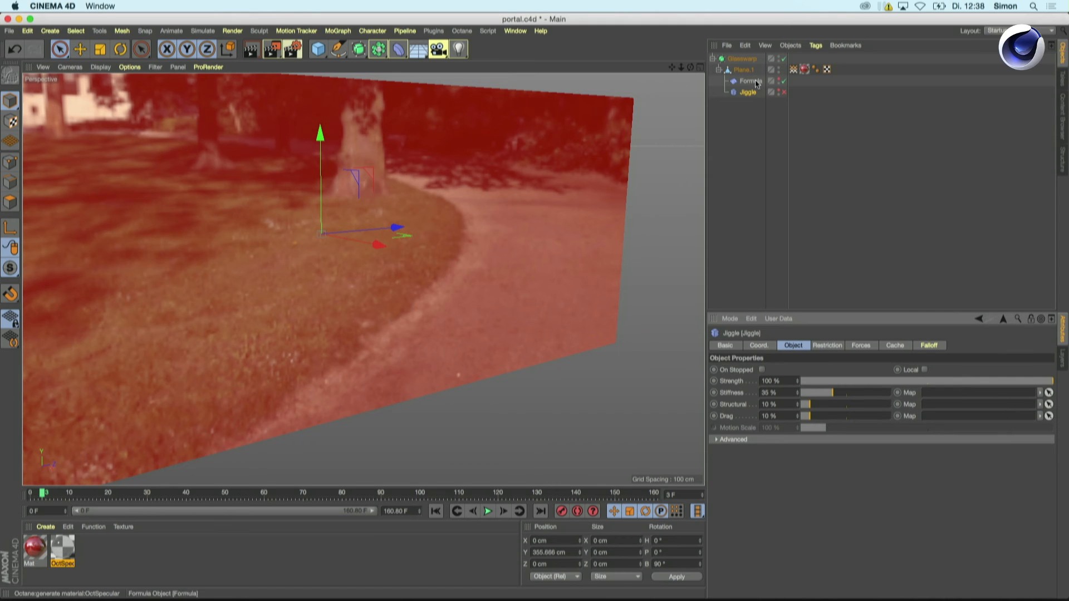
{"action": "left_click", "coordinate": [749, 81]}
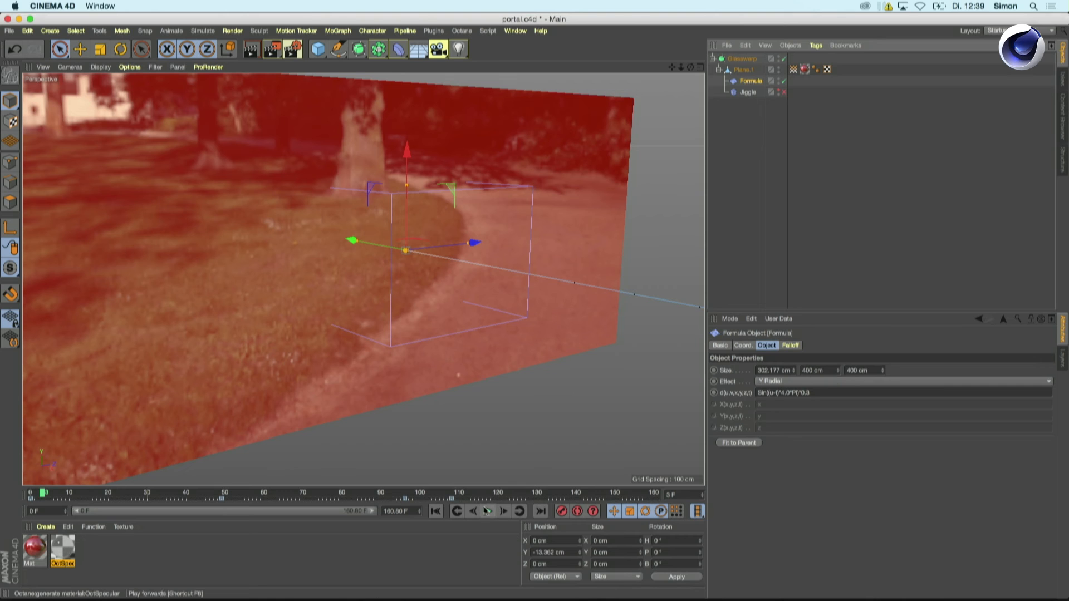
Step: Rewind and play the ripple animation without the Jiggle vertex map
{"action": "left_click", "coordinate": [487, 511]}
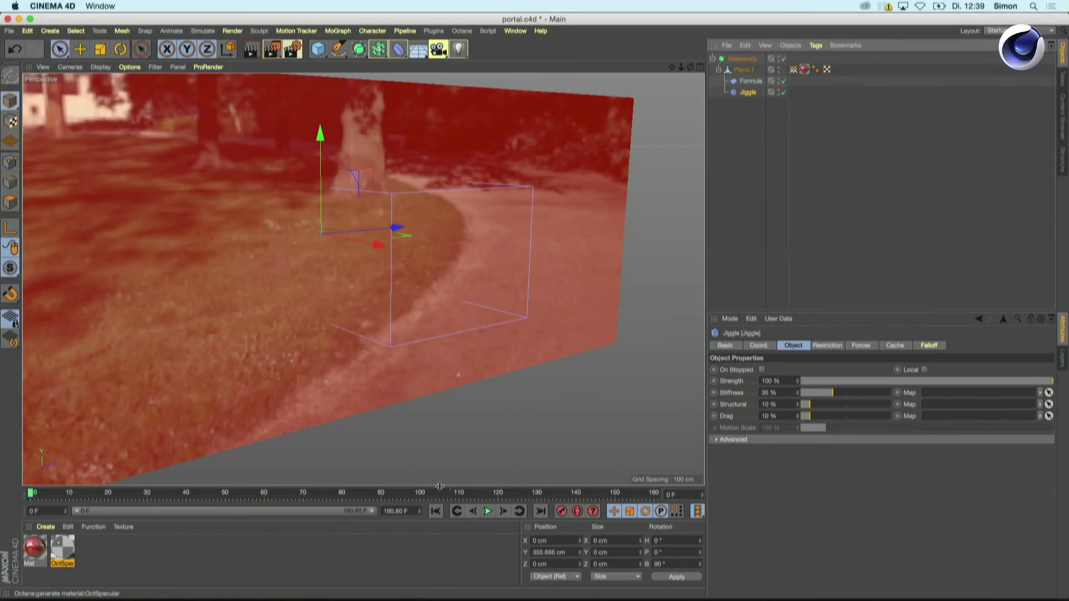
{"action": "left_click", "coordinate": [487, 510]}
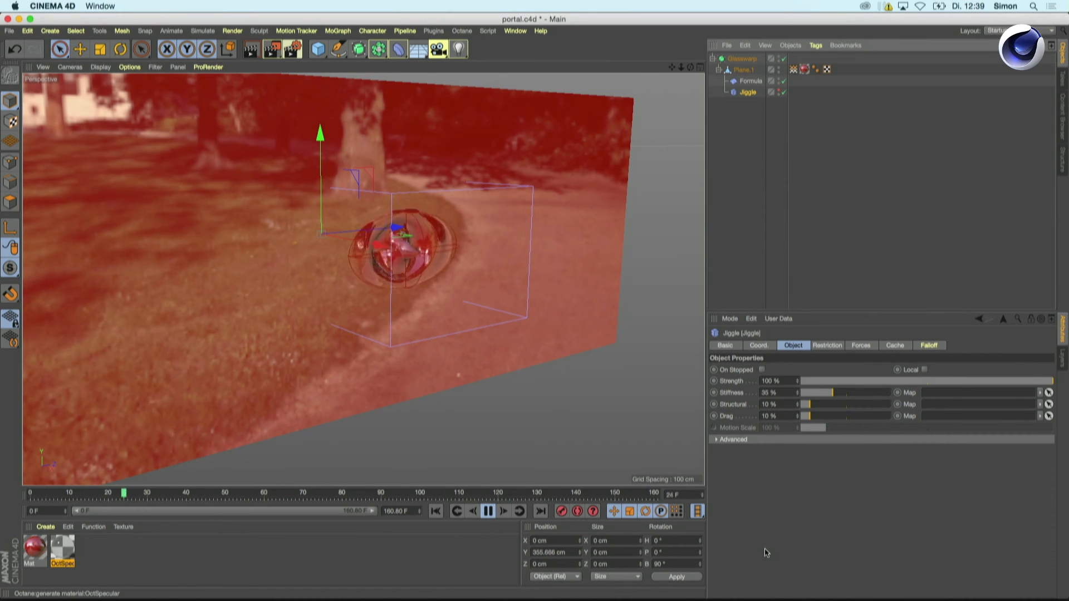